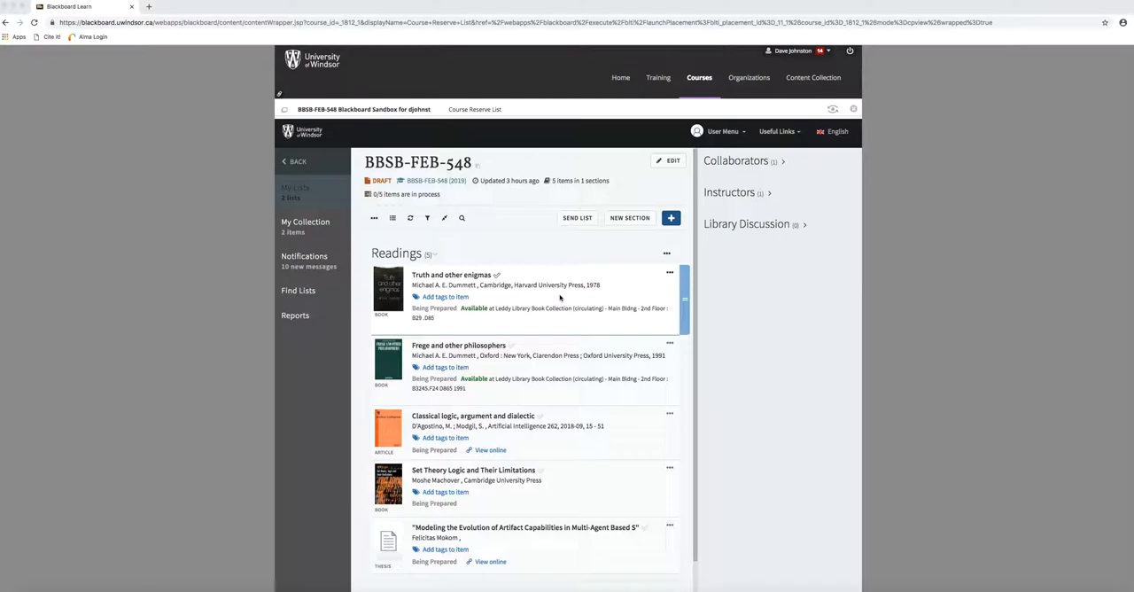
pyautogui.moveTo(508, 273)
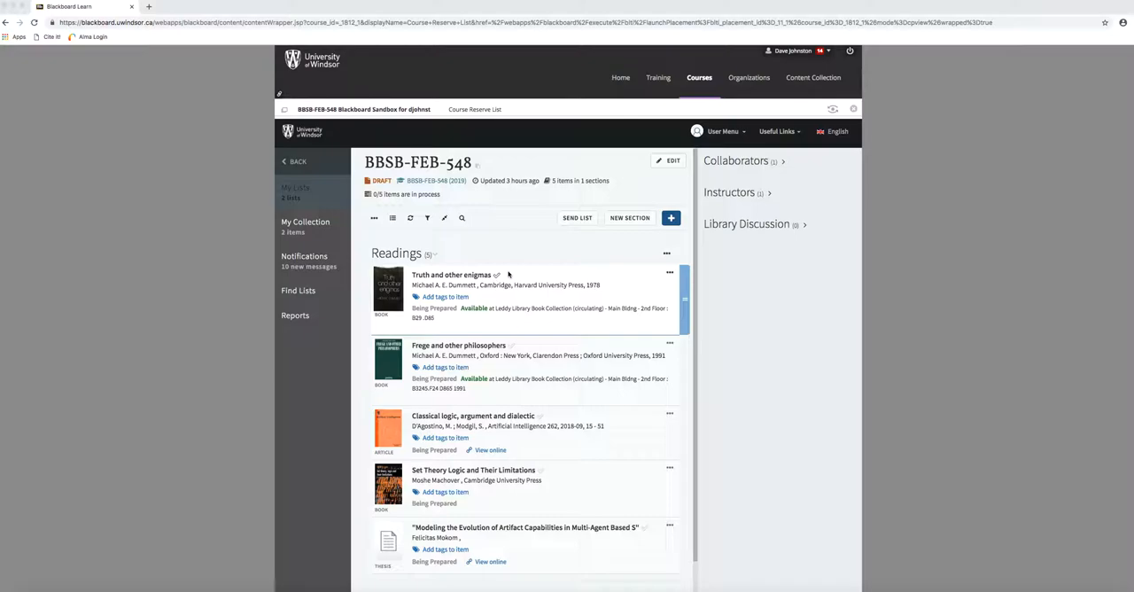
pyautogui.moveTo(519, 169)
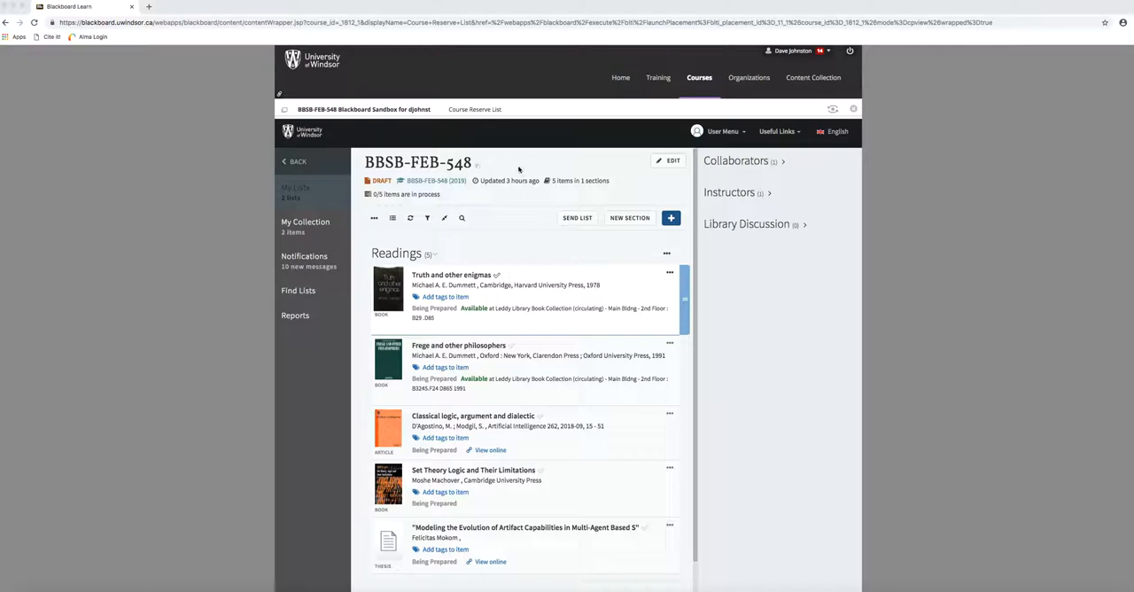
pyautogui.moveTo(287, 115)
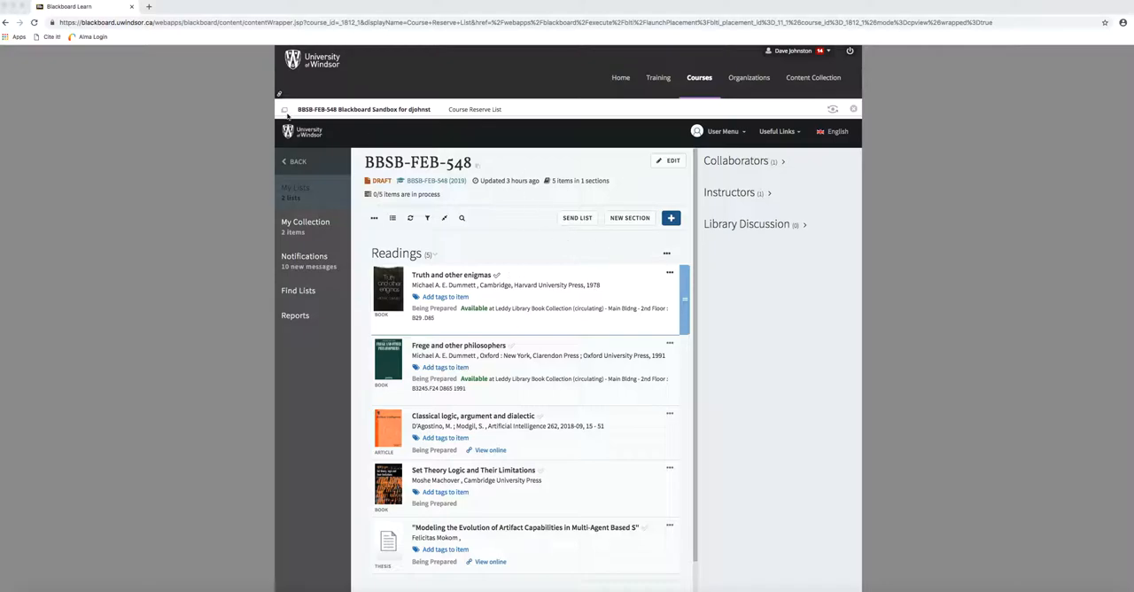
pyautogui.moveTo(801, 410)
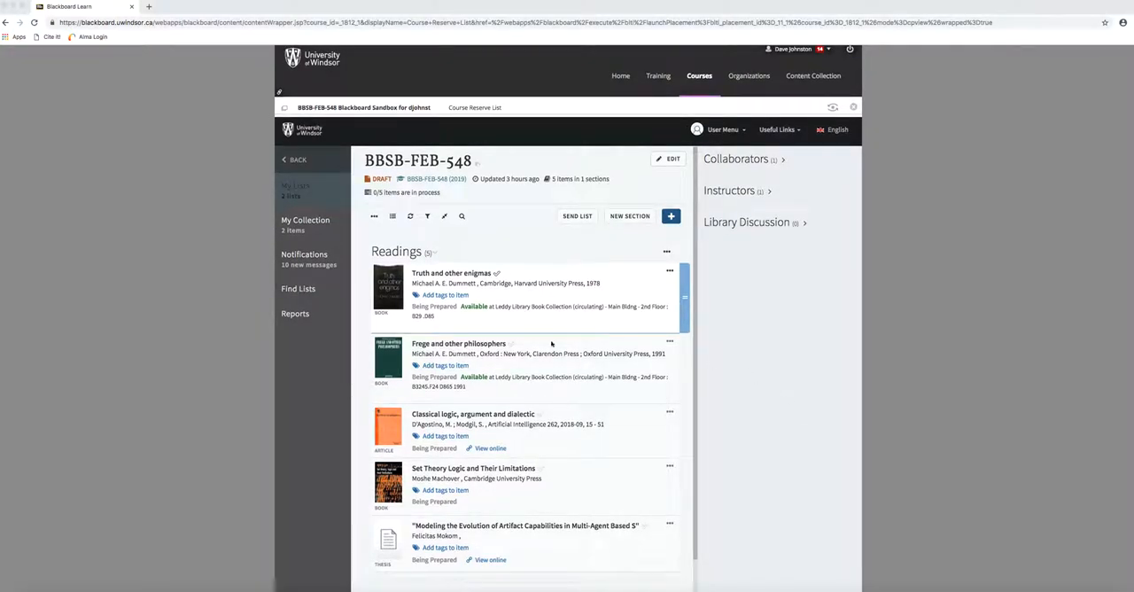
pyautogui.moveTo(613, 298)
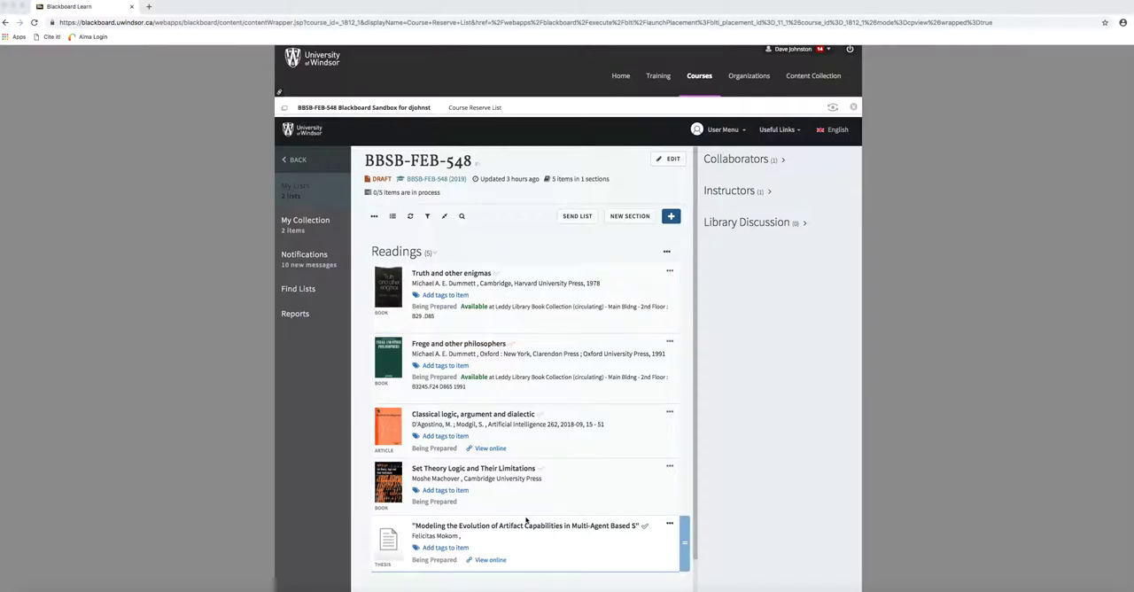
pyautogui.moveTo(514, 517)
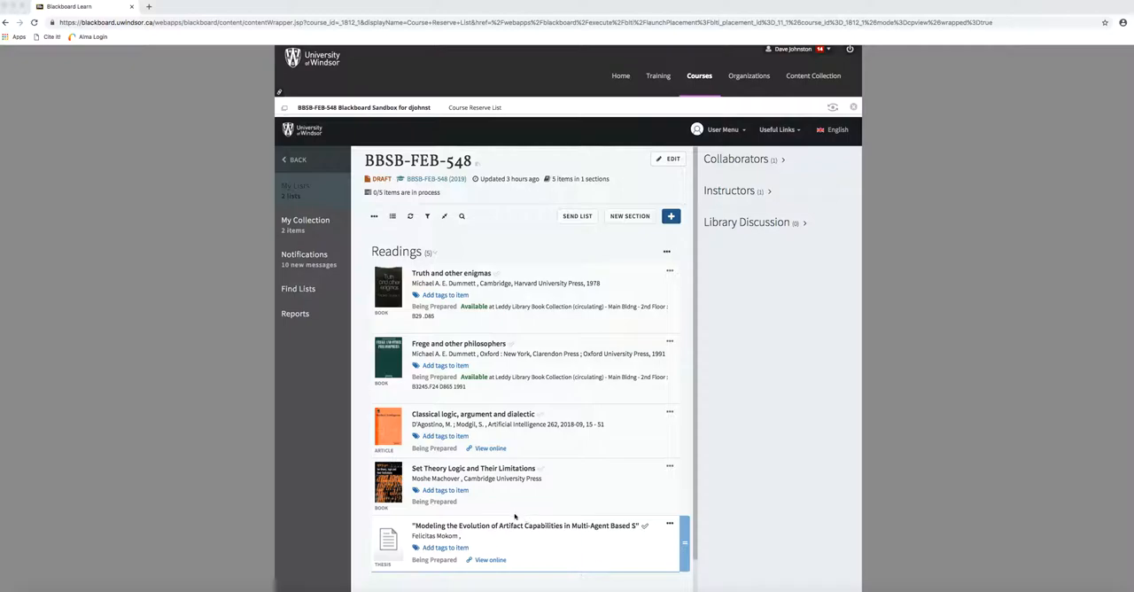
pyautogui.moveTo(457, 283)
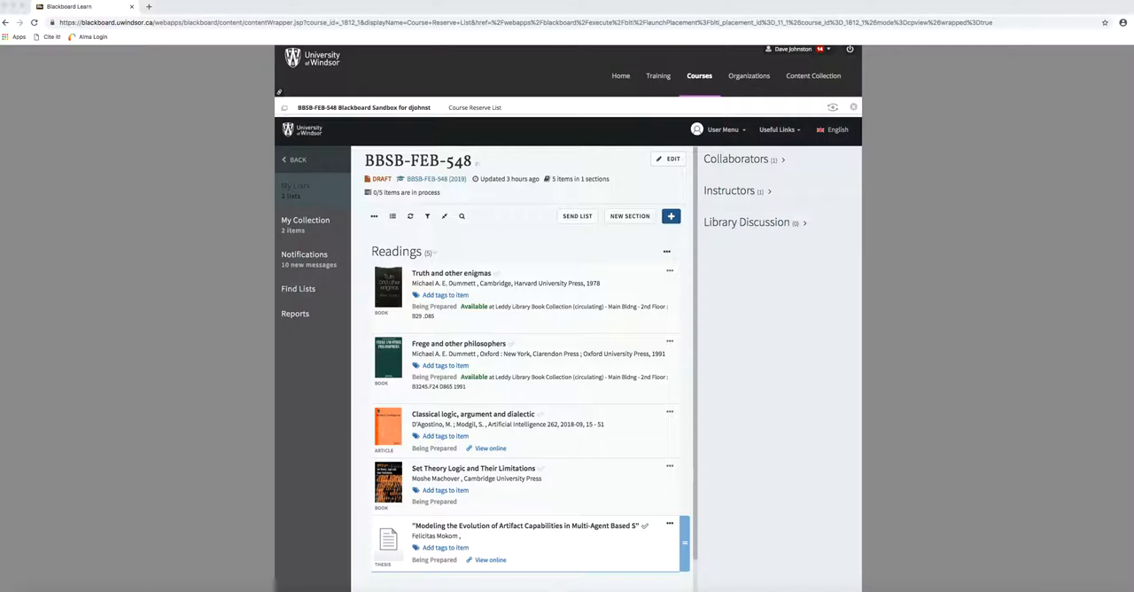
pyautogui.moveTo(687, 317)
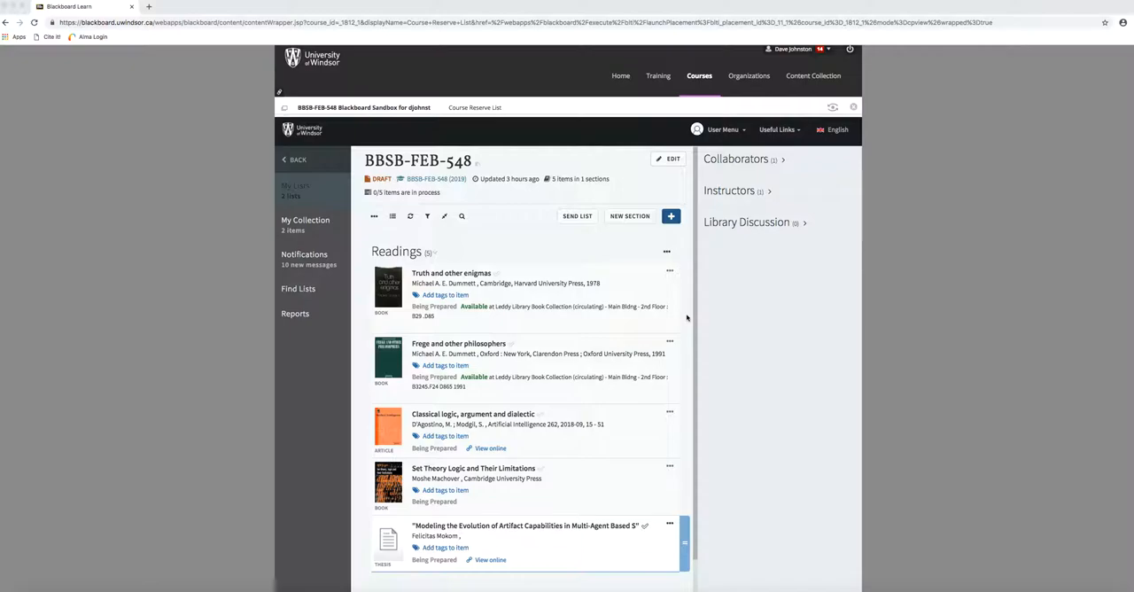
pyautogui.moveTo(677, 247)
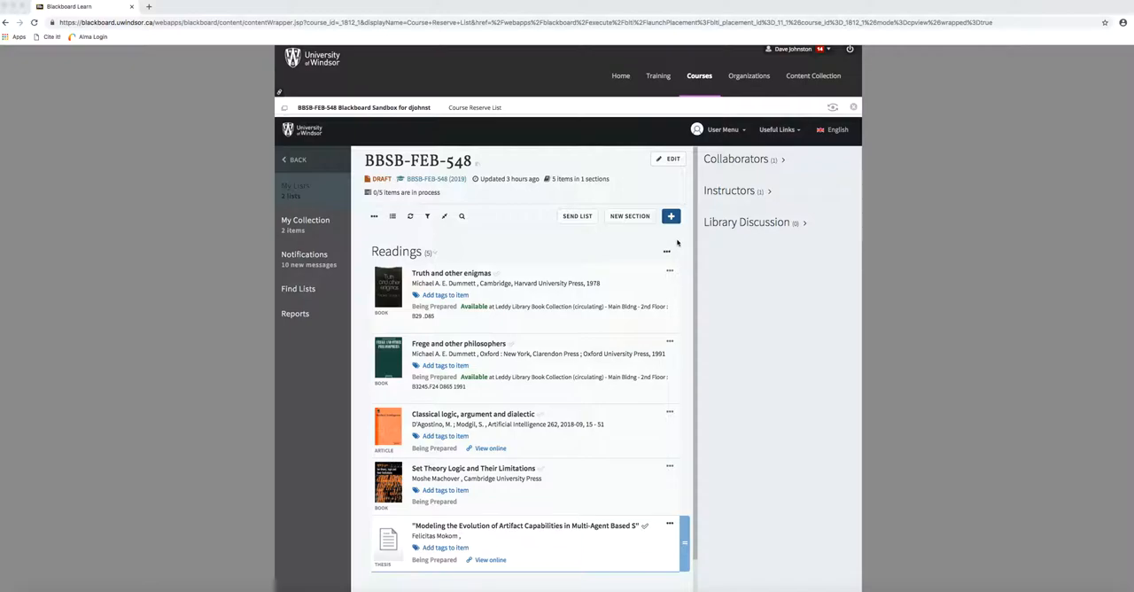
pyautogui.moveTo(616, 241)
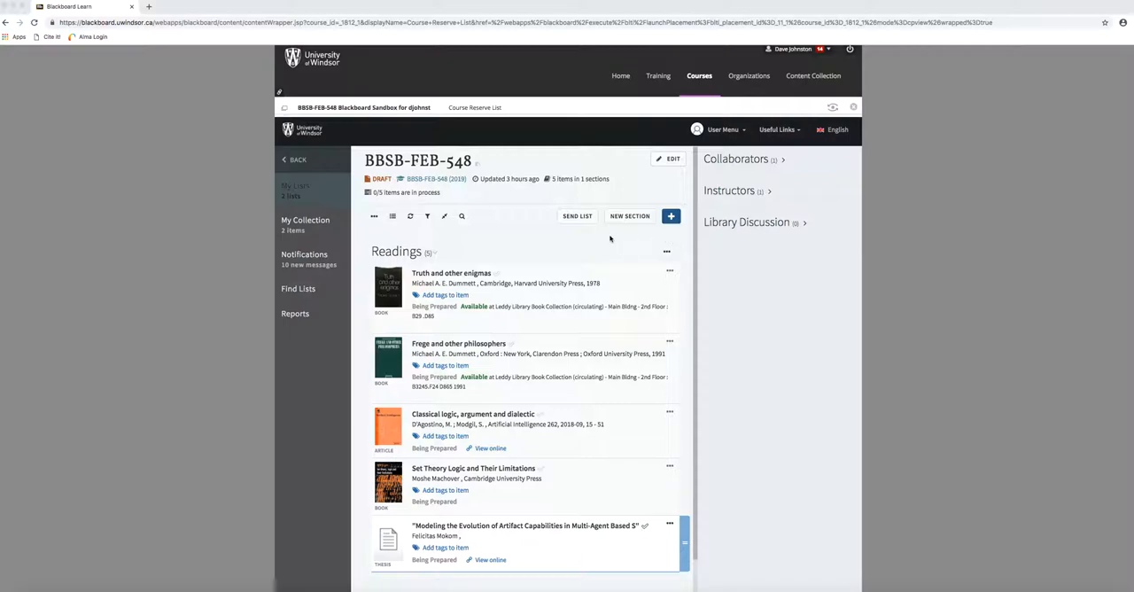
pyautogui.moveTo(589, 225)
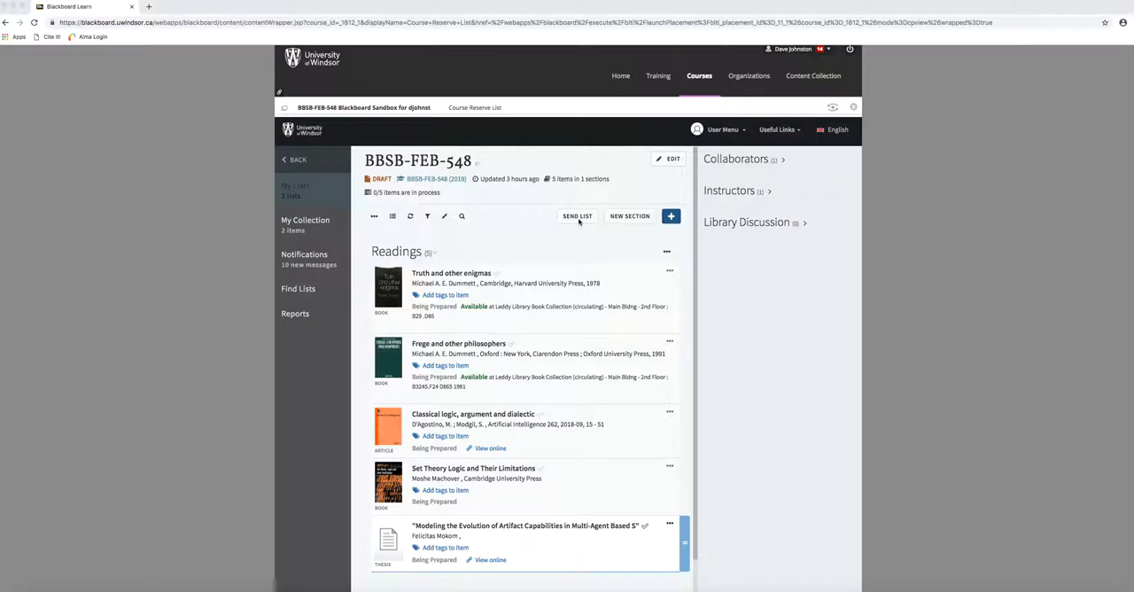
pyautogui.moveTo(374, 220)
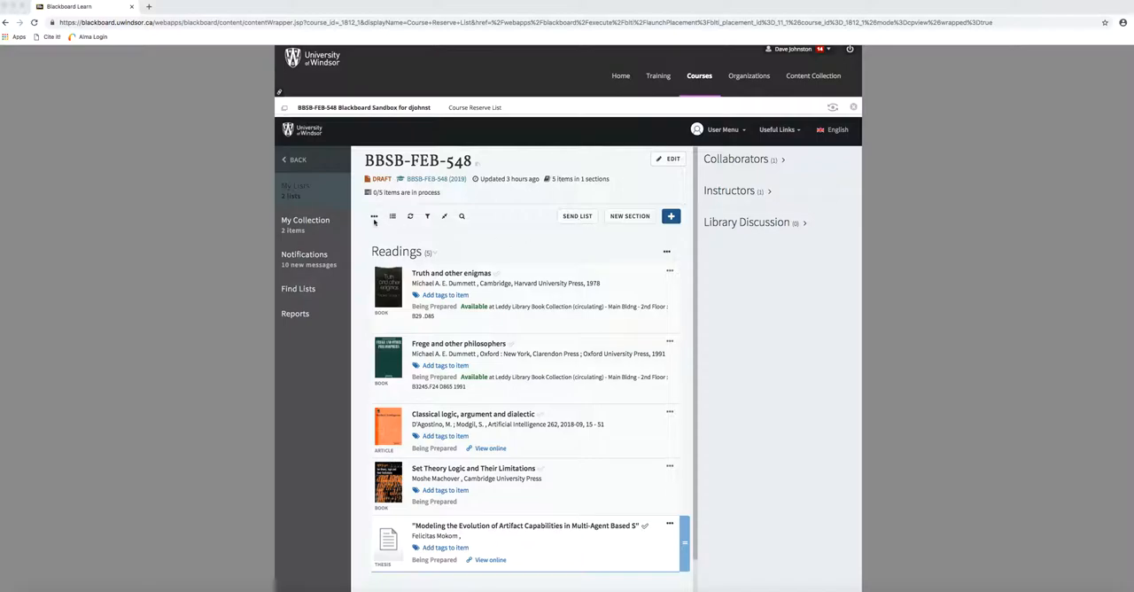
# Send the whole reading list BBSB-FEB-548 to the library and dismiss the list-sent confirmation notice
pyautogui.click(374, 216)
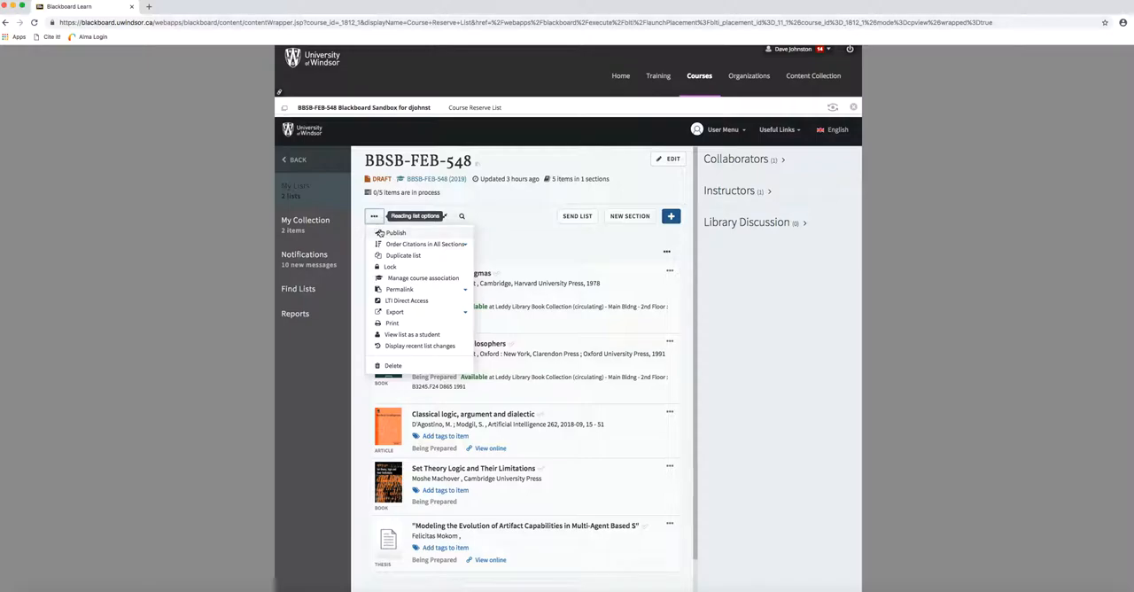
pyautogui.moveTo(425, 244)
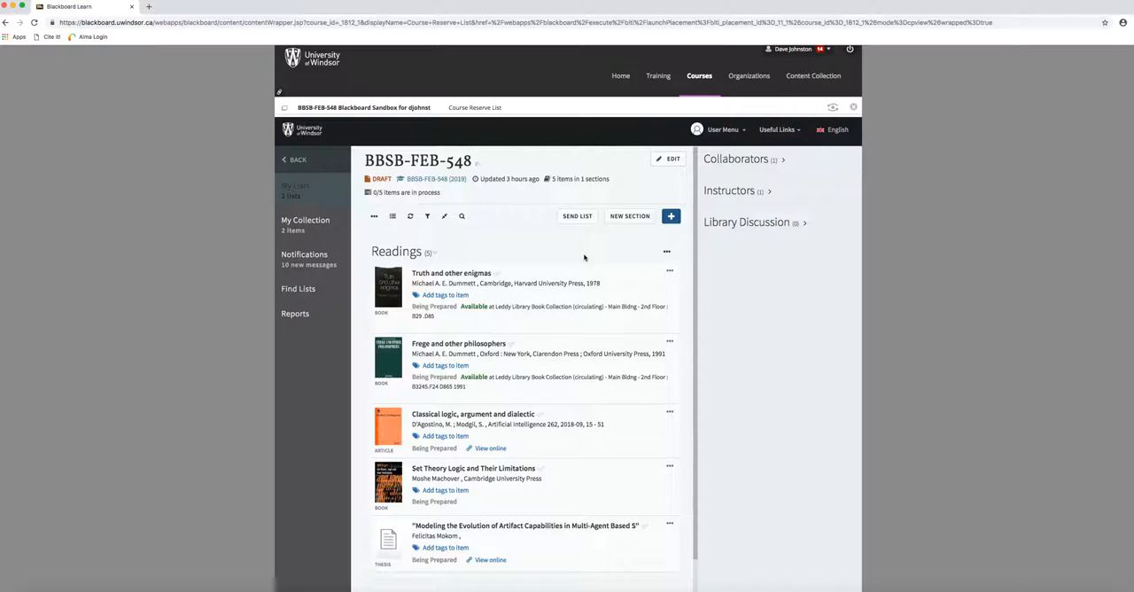
pyautogui.moveTo(670, 256)
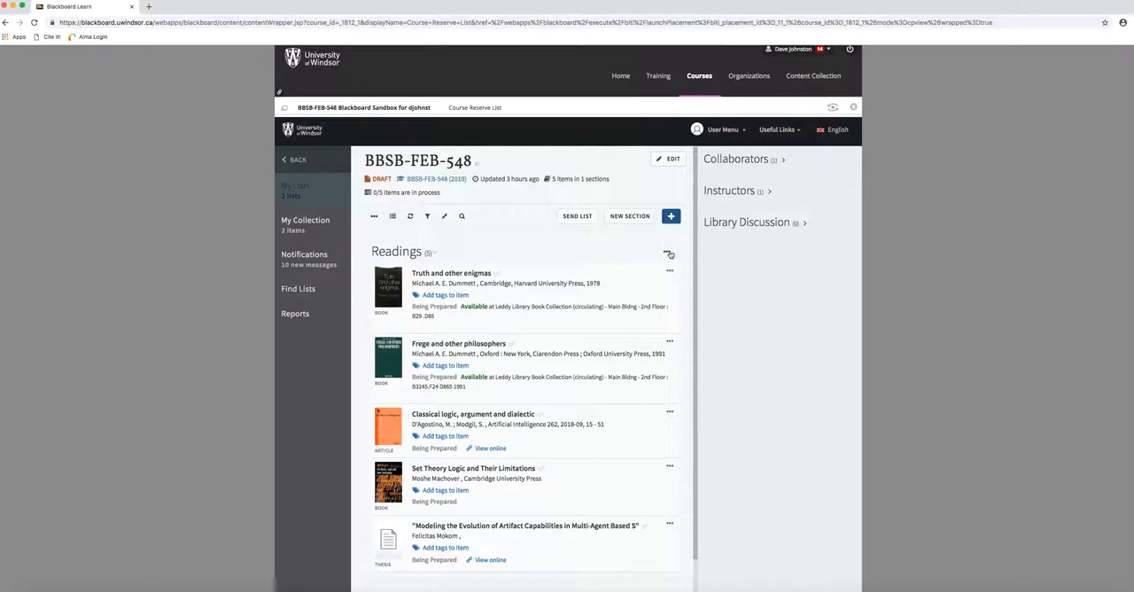
pyautogui.click(670, 270)
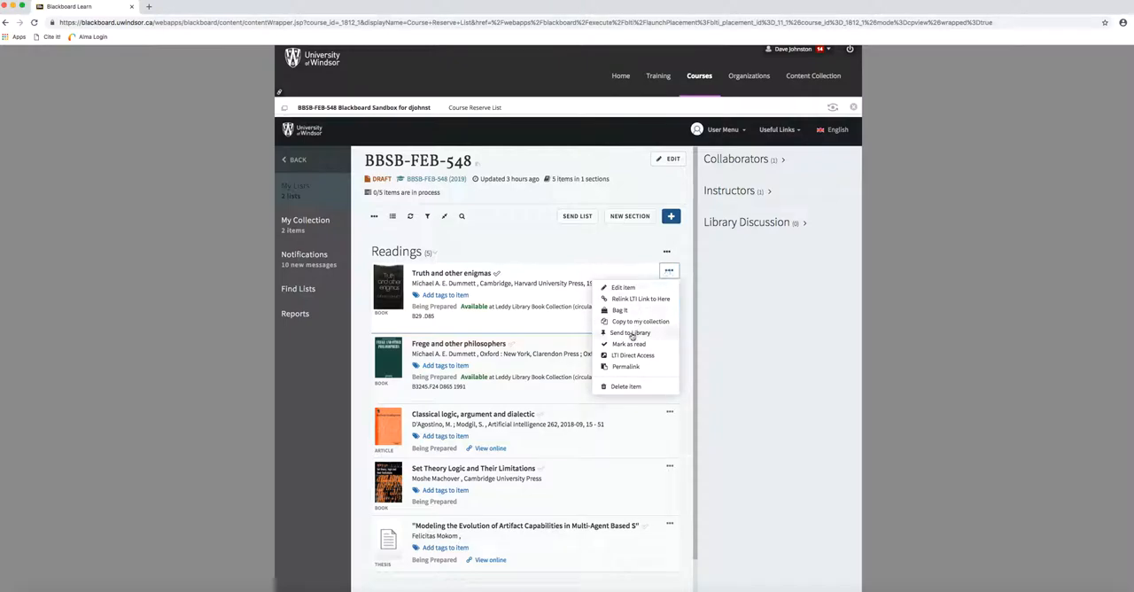
pyautogui.moveTo(594, 243)
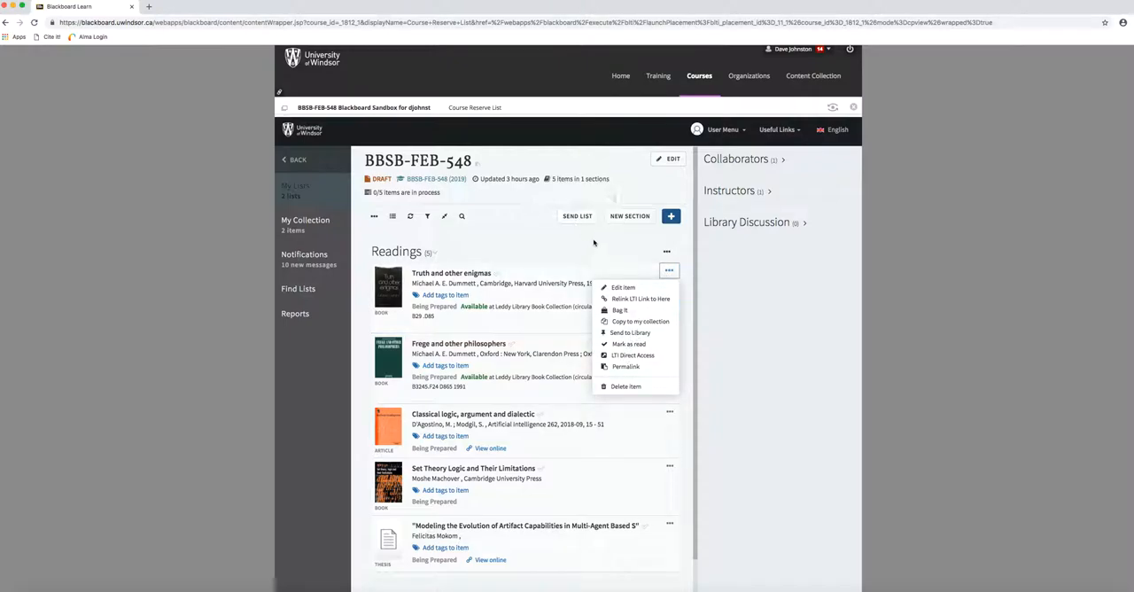
pyautogui.moveTo(634, 335)
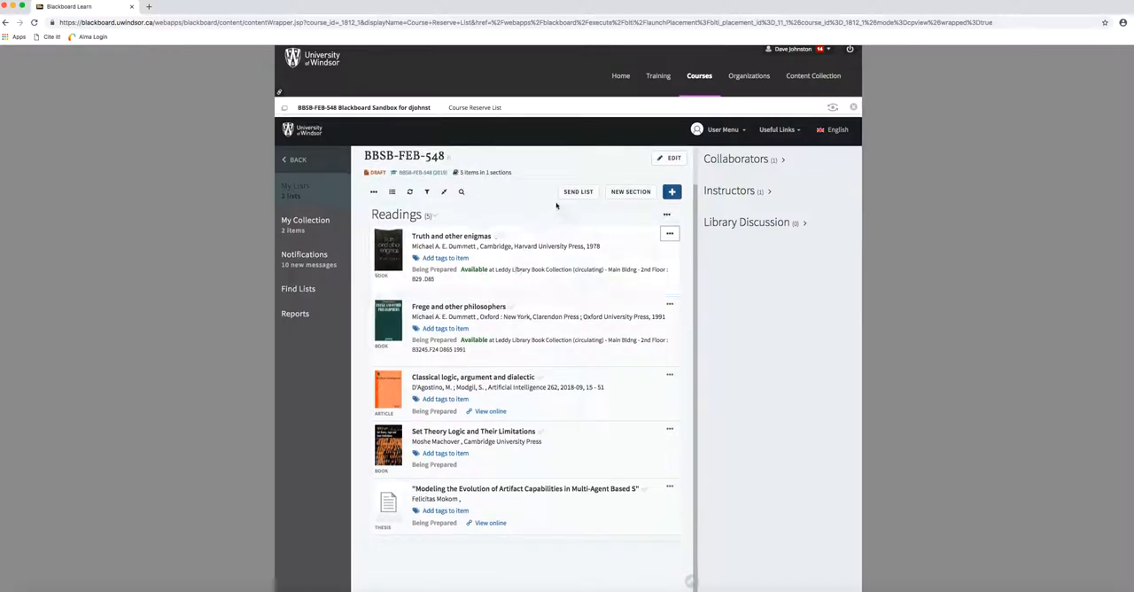
pyautogui.moveTo(578, 192)
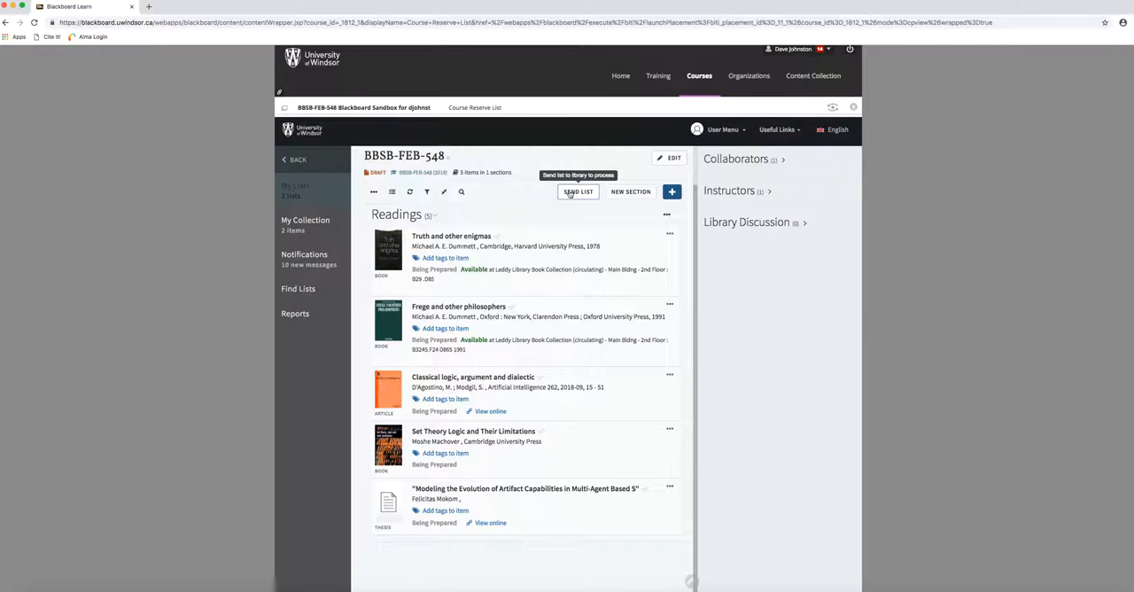
pyautogui.click(577, 192)
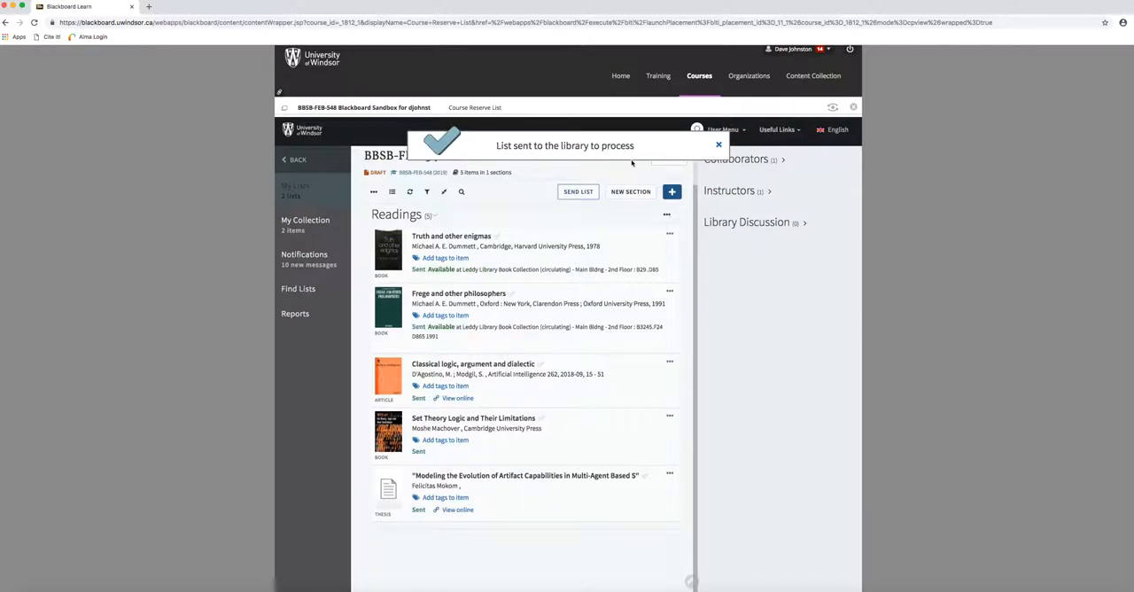
pyautogui.click(718, 143)
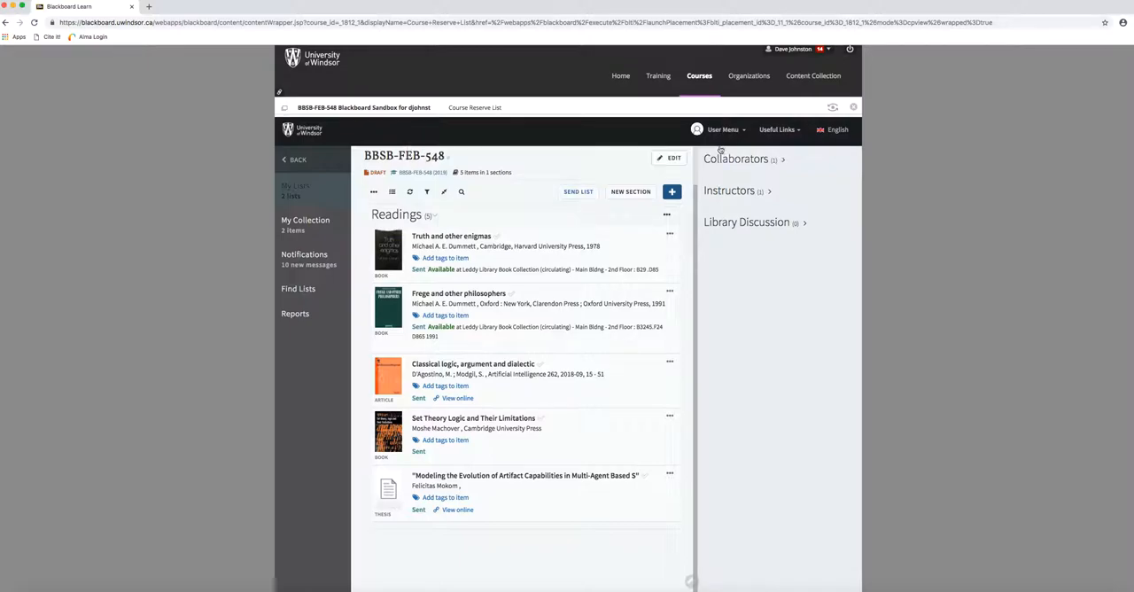